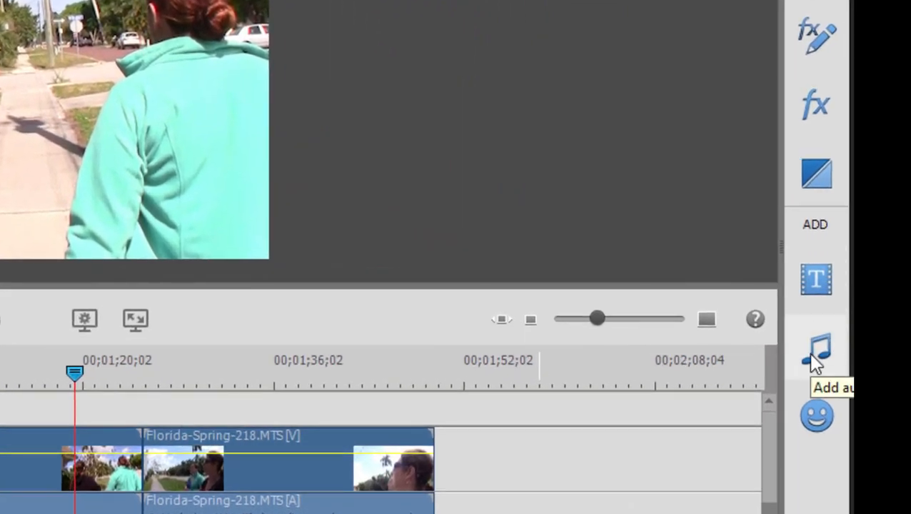
Open the Music Score library and browse from Rock-Pop and Urban back to Ambient
left_click(816, 350)
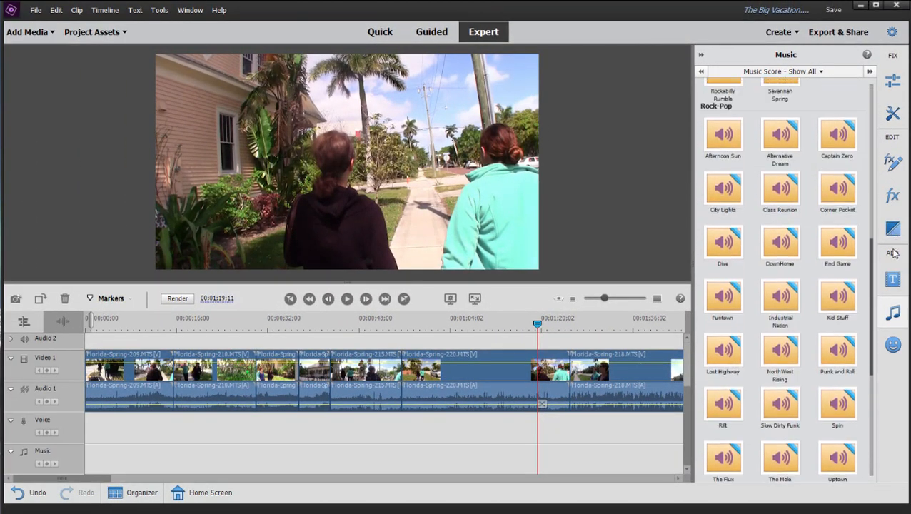
scroll("up", 3)
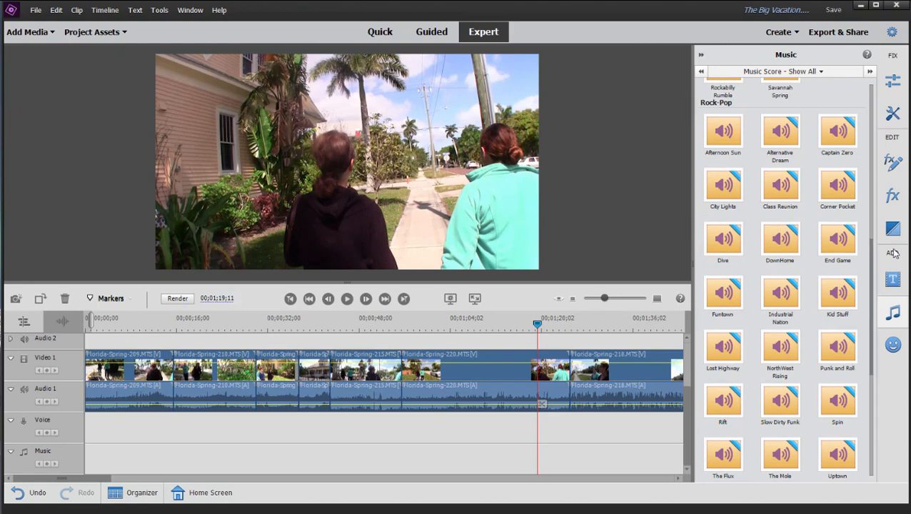
mouse_move(895, 251)
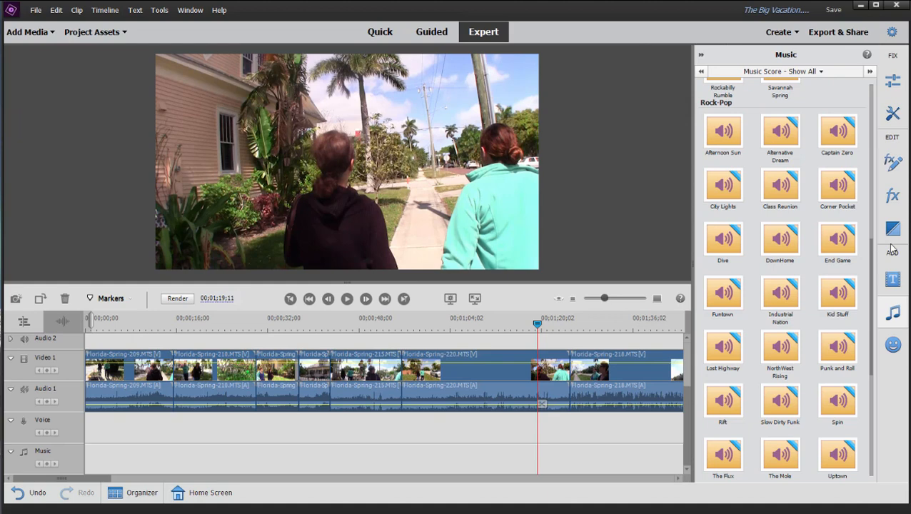
scroll("down", 3)
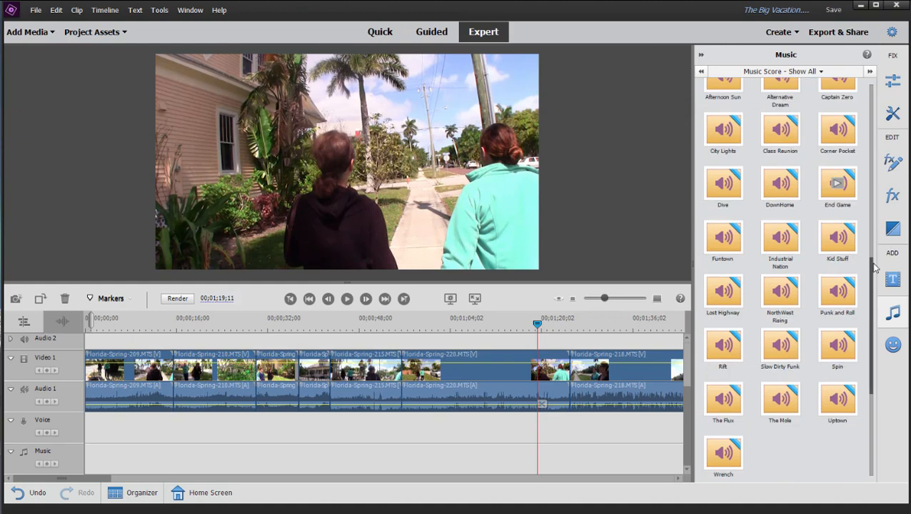
scroll("down", 3)
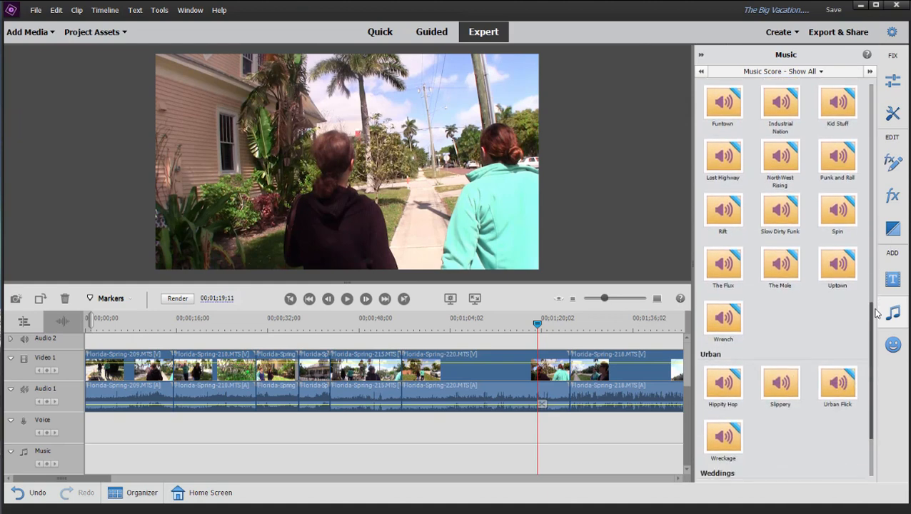
scroll("up", 3)
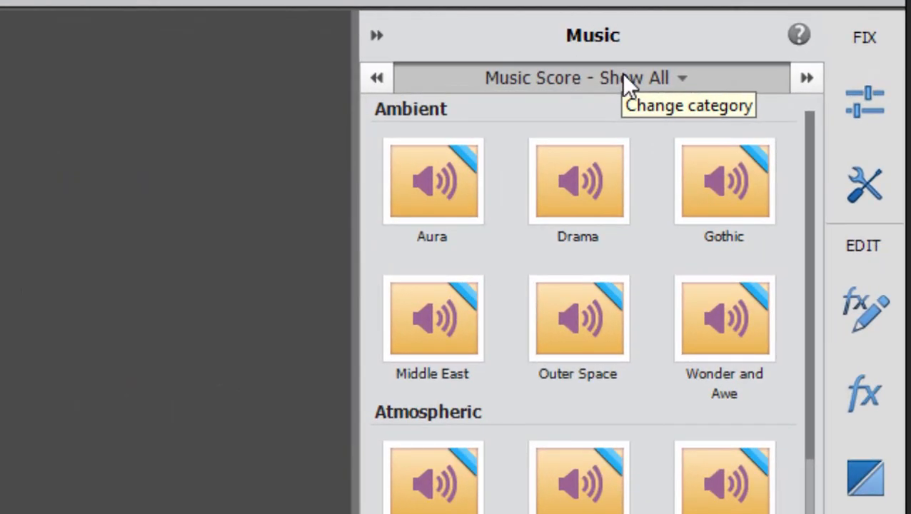
Switch the Music panel to Audio Tracks - Show All and scroll the category list
left_click(582, 78)
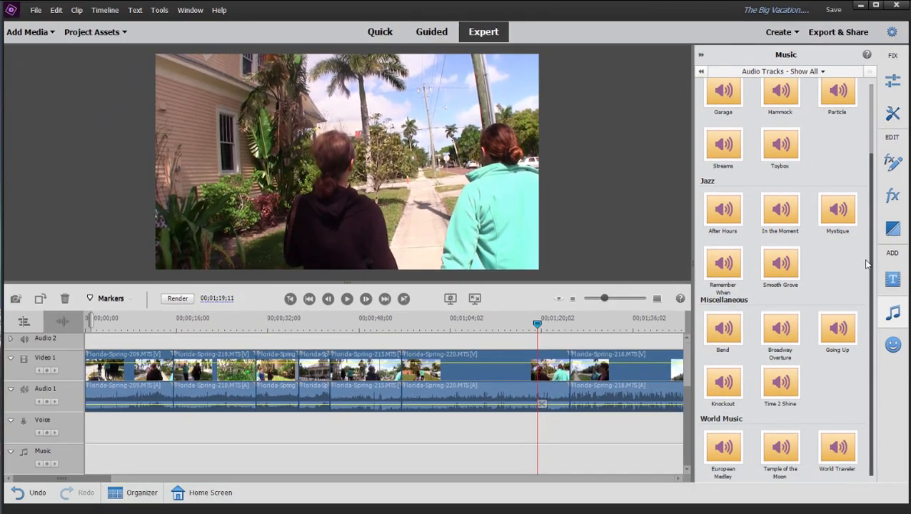
scroll("up", 3)
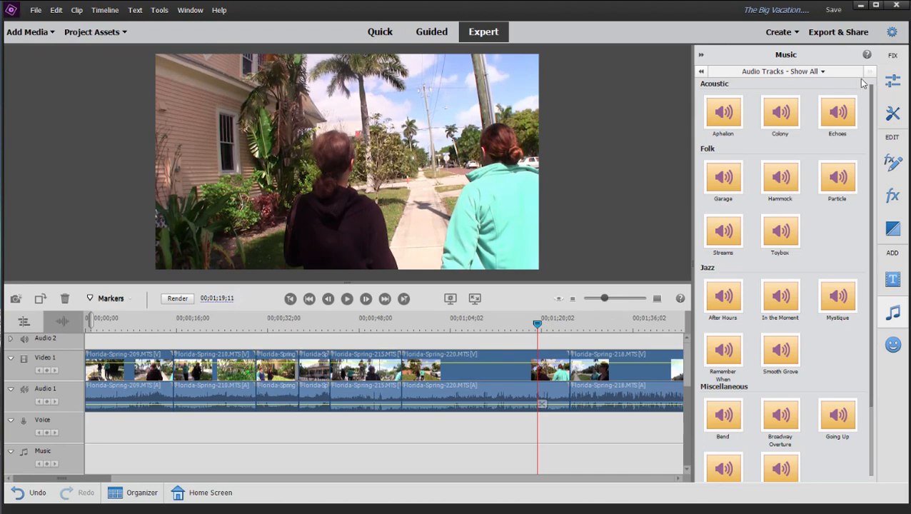
mouse_move(877, 93)
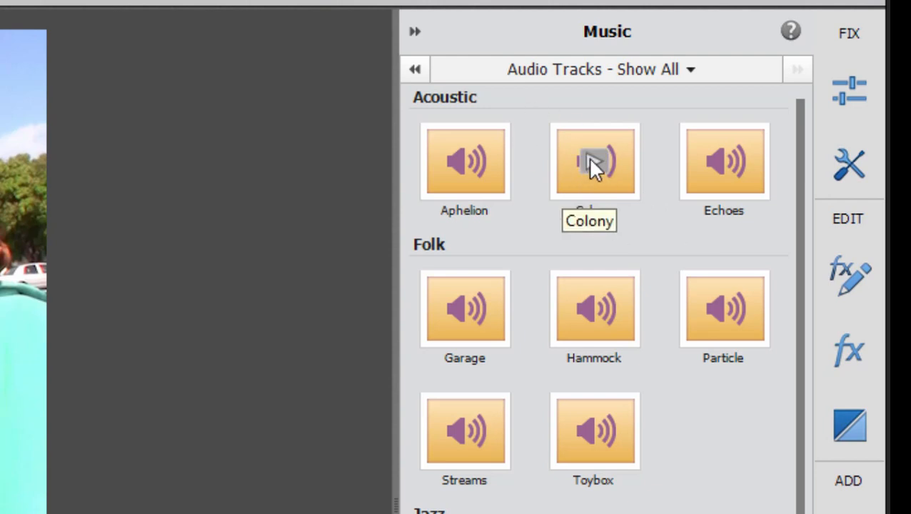
left_click(594, 161)
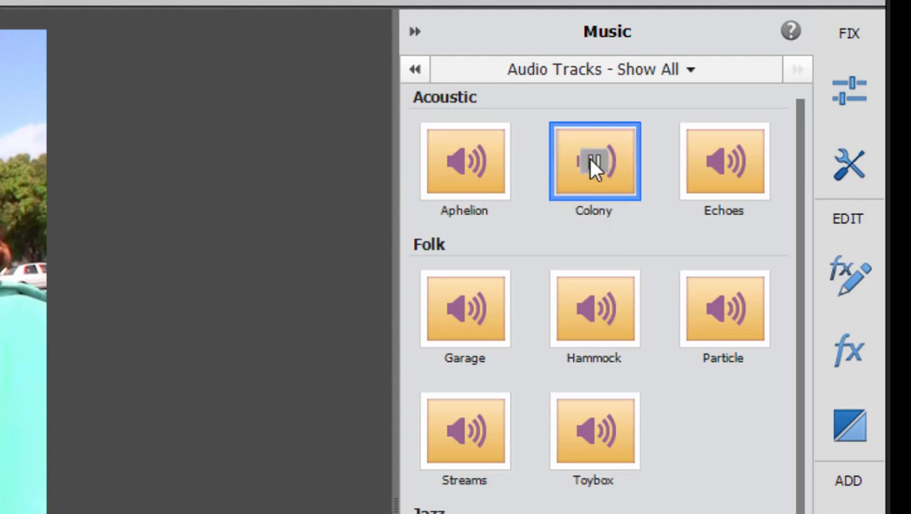
mouse_move(593, 161)
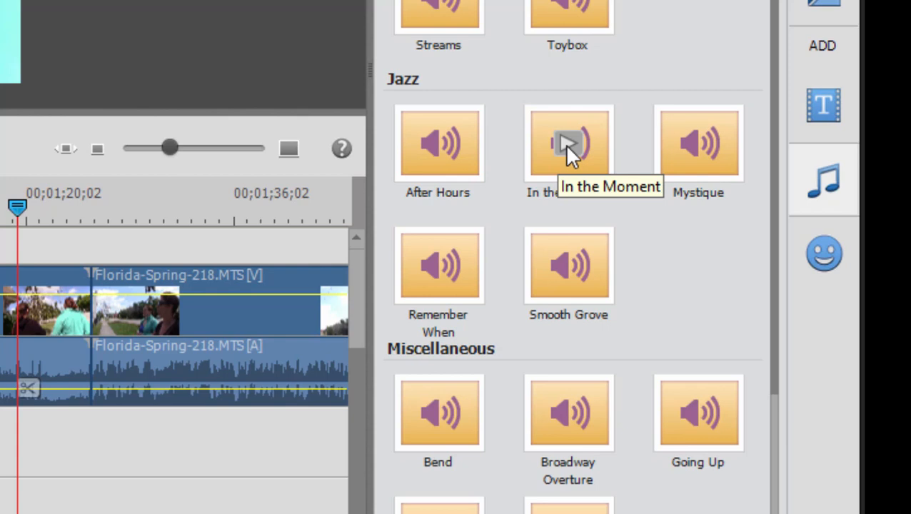
left_click(568, 143)
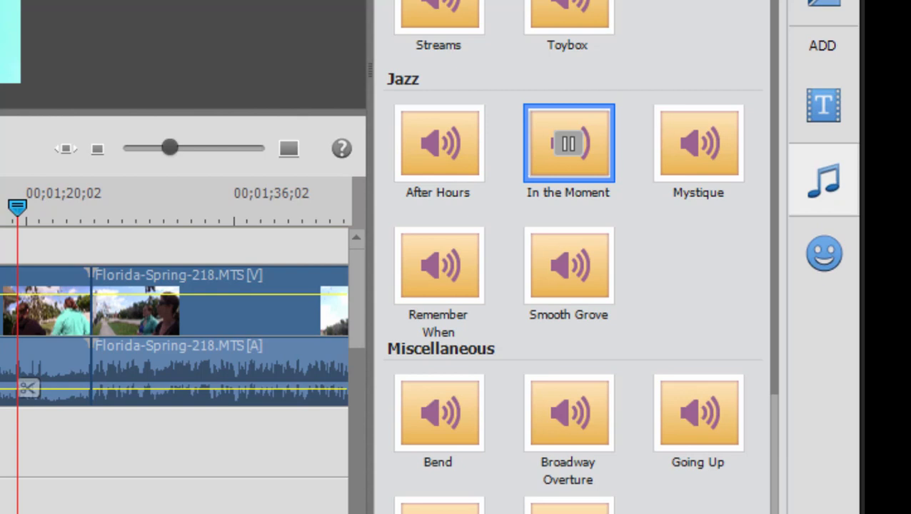
mouse_move(568, 143)
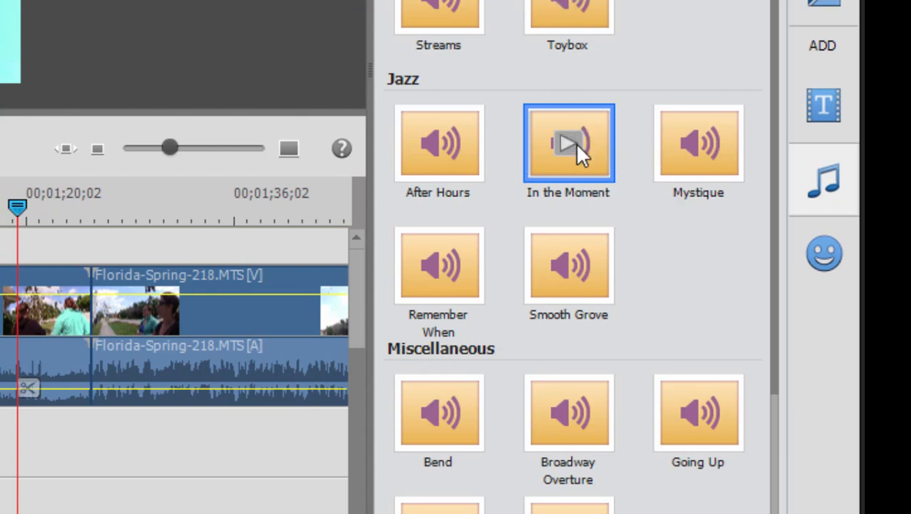
scroll("up", 3)
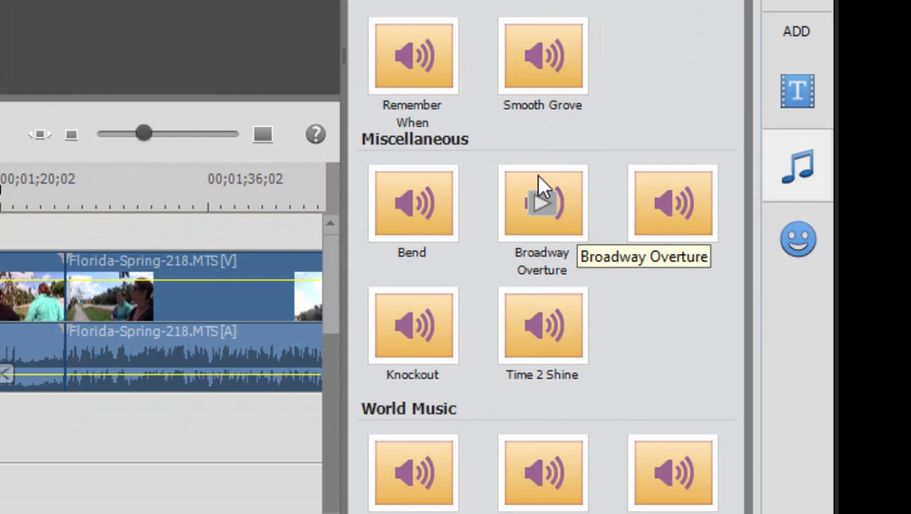
left_click(542, 203)
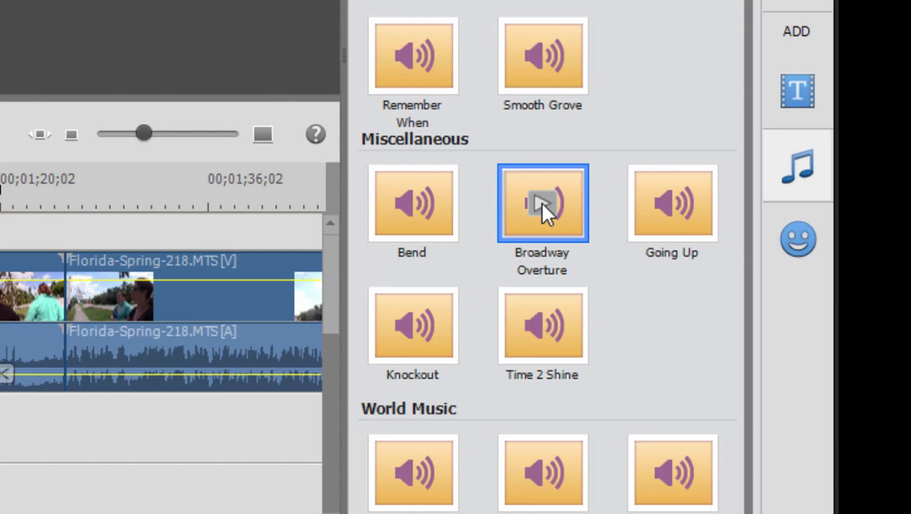
mouse_move(546, 332)
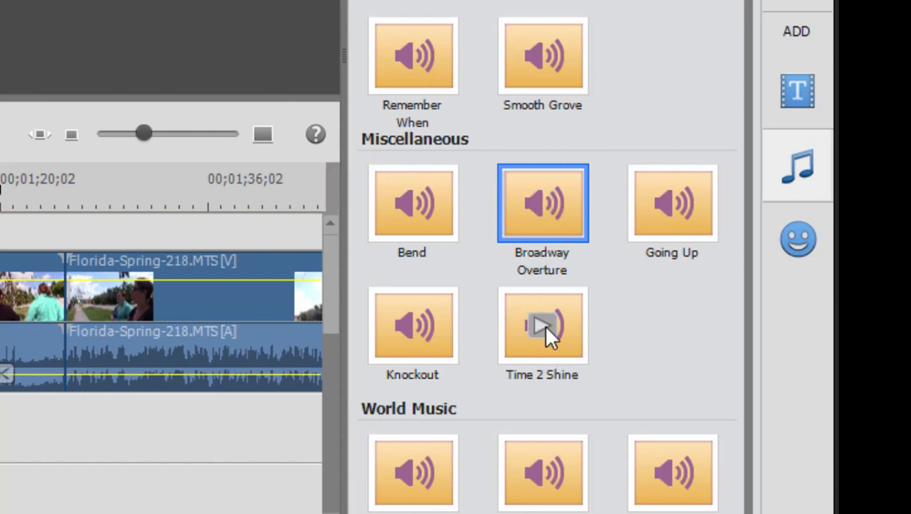
mouse_move(541, 326)
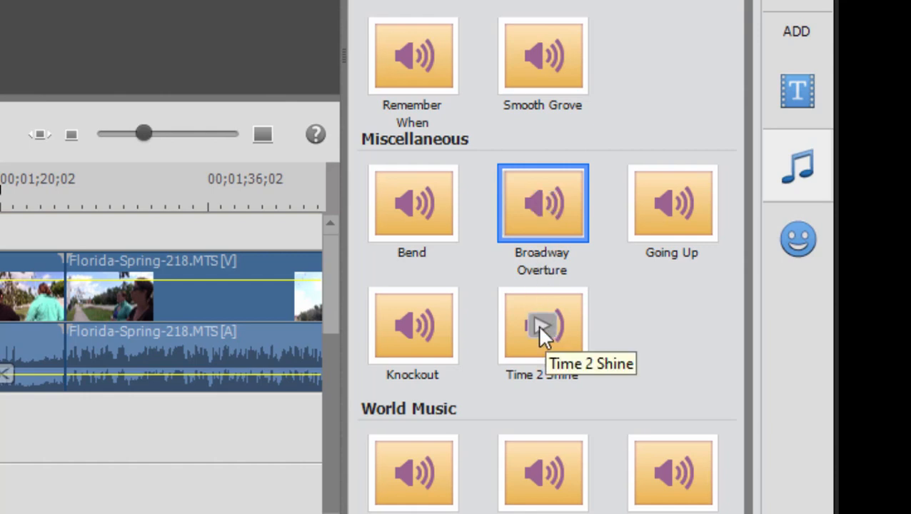
left_click(542, 326)
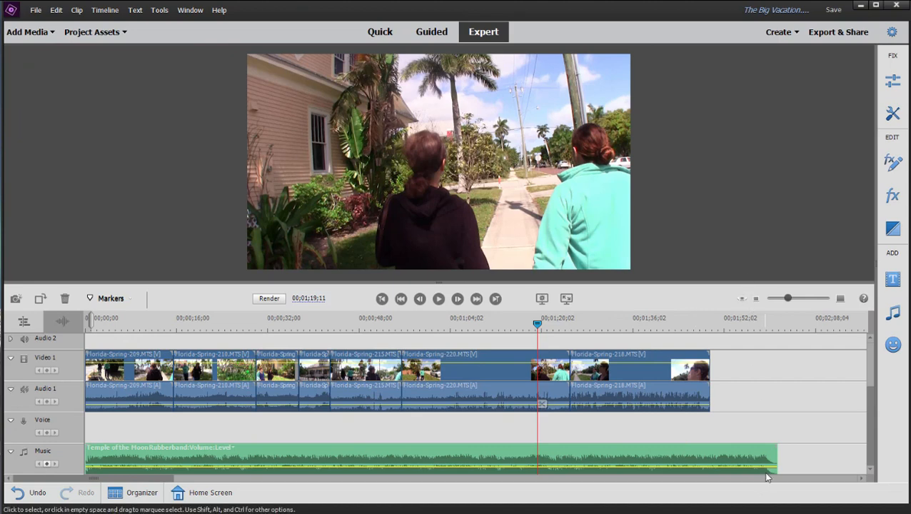
mouse_move(183, 336)
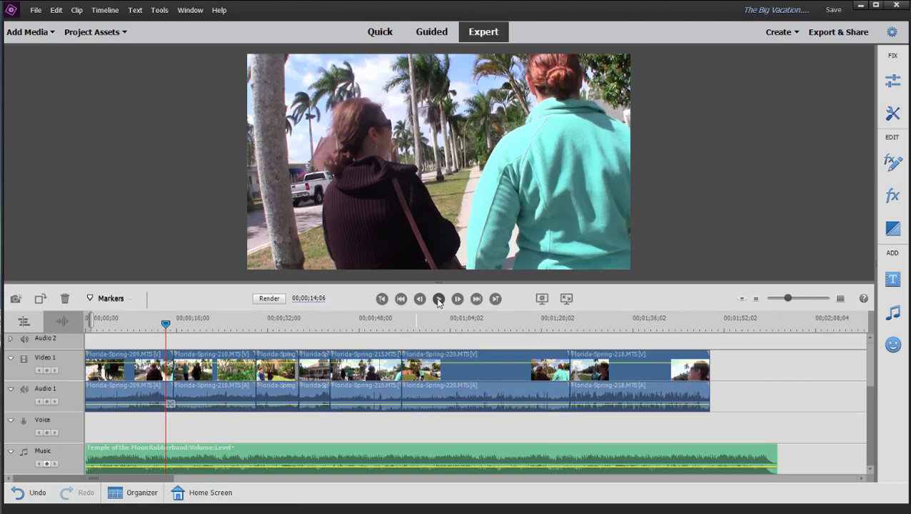
left_click(438, 298)
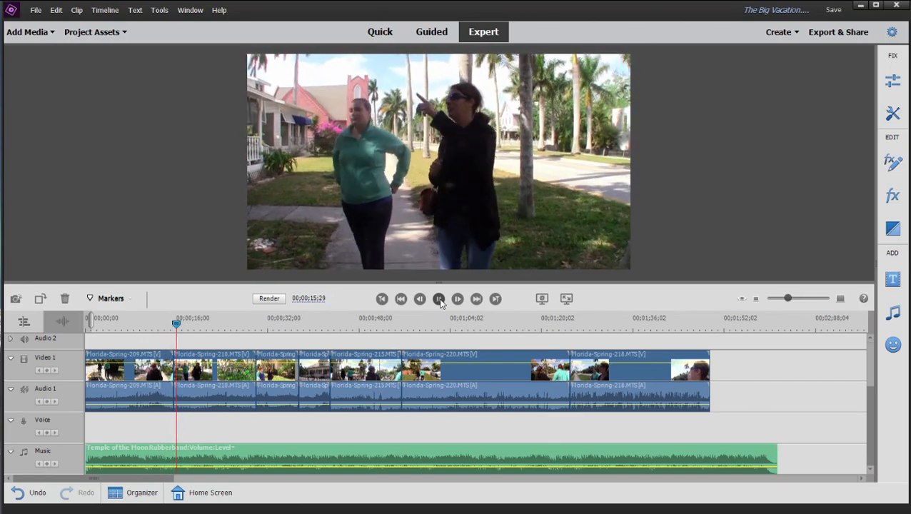
left_click(439, 298)
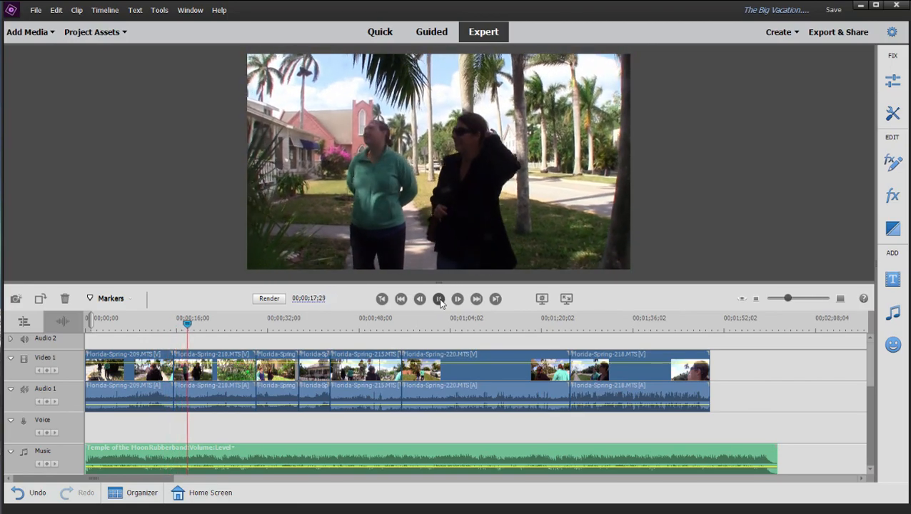
left_click(439, 298)
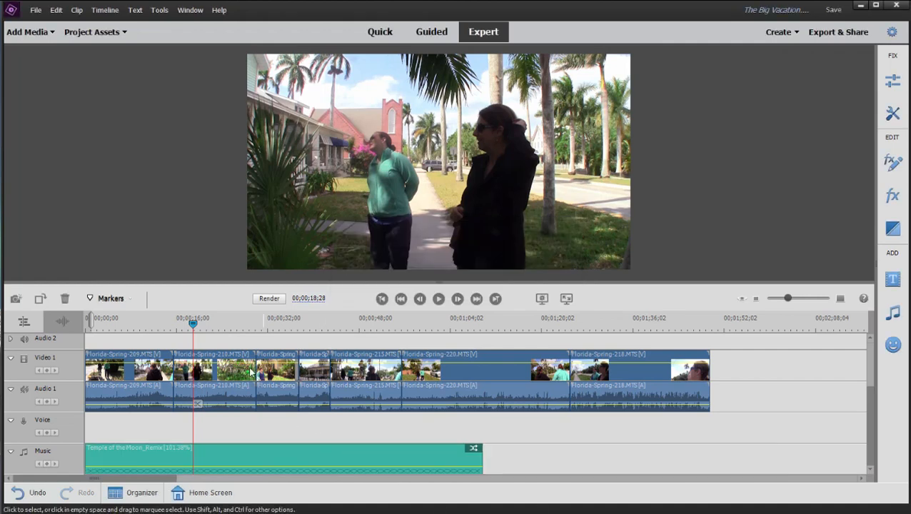
mouse_move(194, 328)
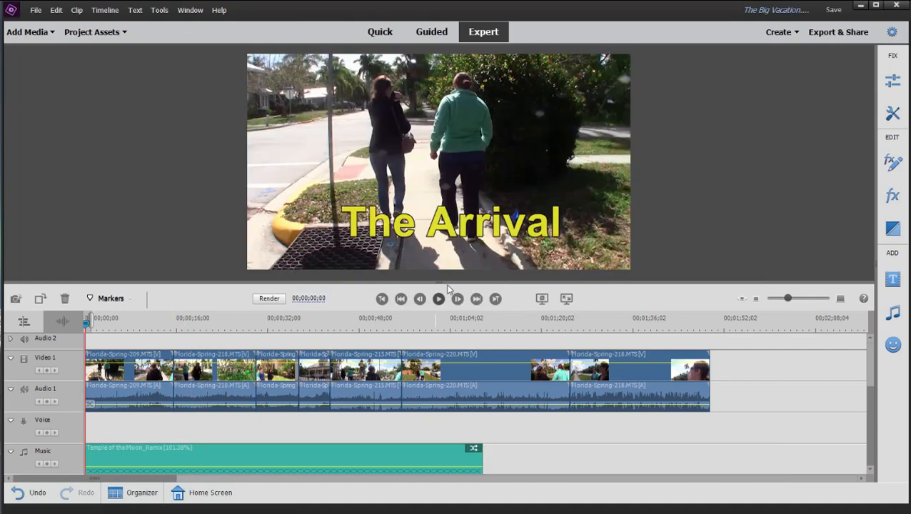
left_click(438, 298)
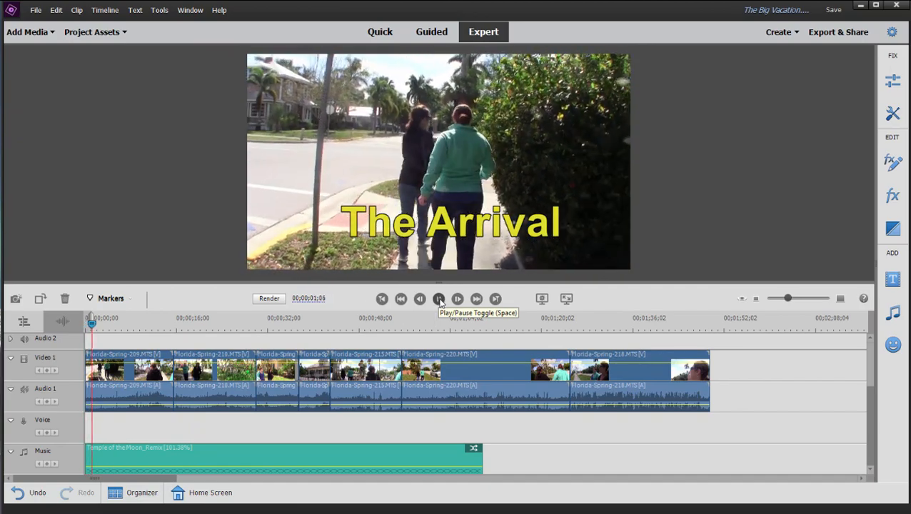
left_click(439, 298)
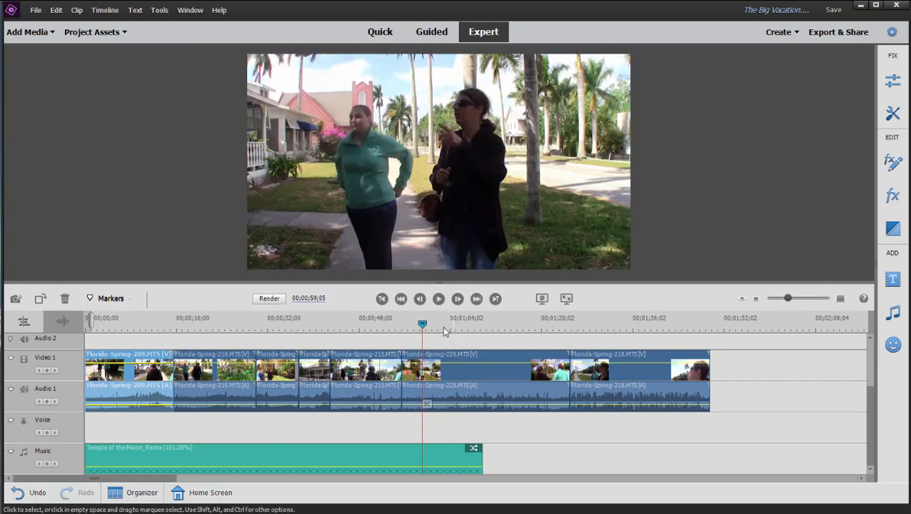
left_click(438, 298)
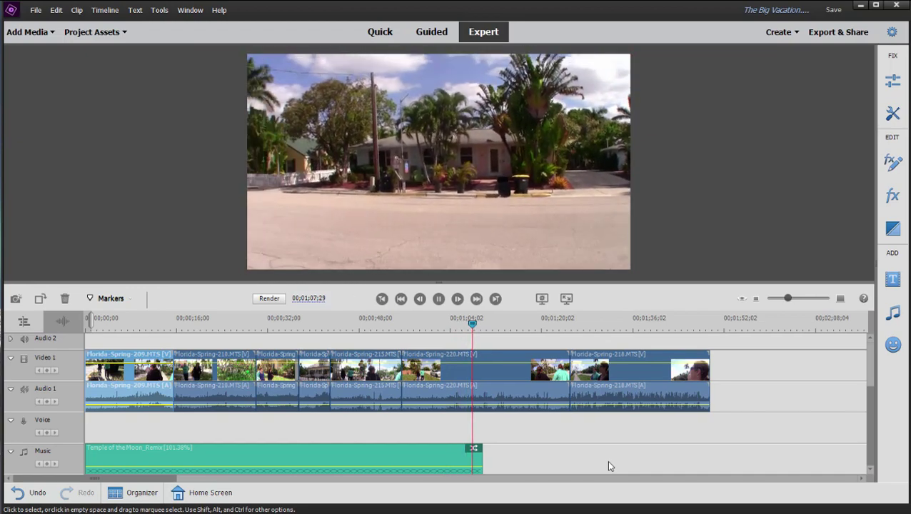
left_click(485, 324)
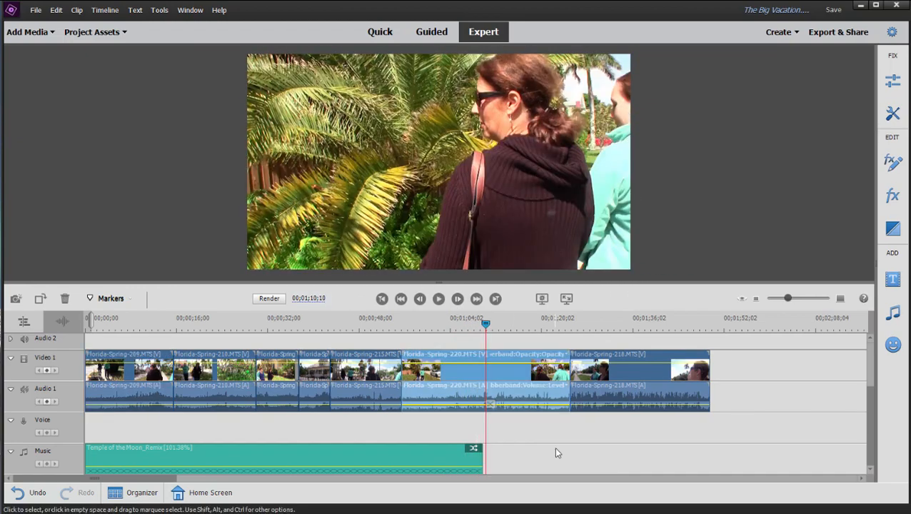